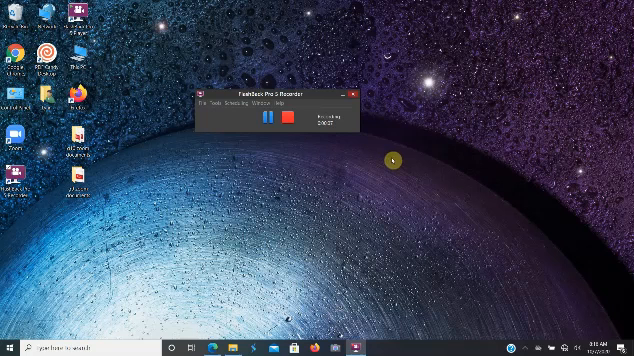
mouse_move(336, 194)
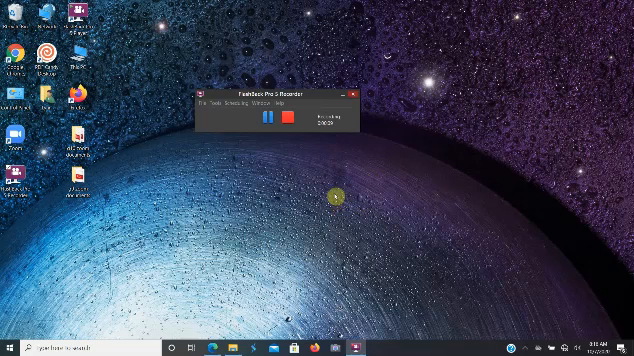
mouse_move(328, 180)
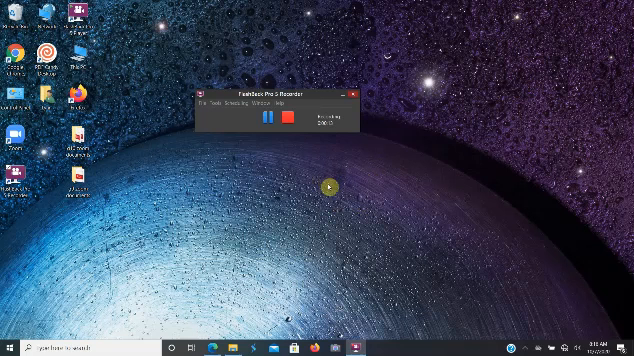
mouse_move(396, 160)
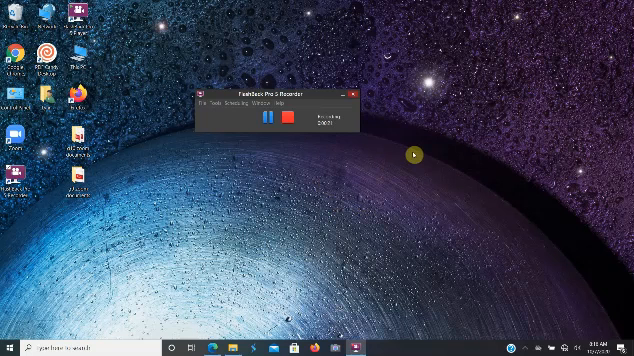
mouse_move(390, 202)
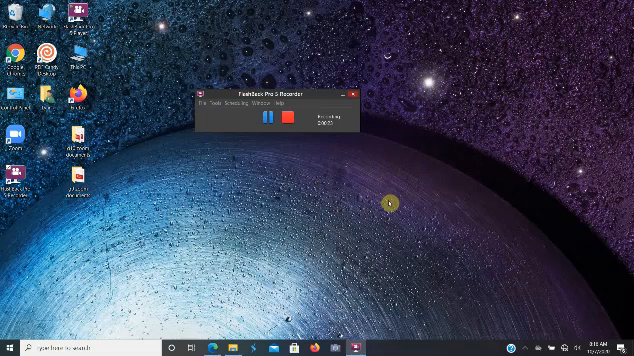
mouse_move(420, 164)
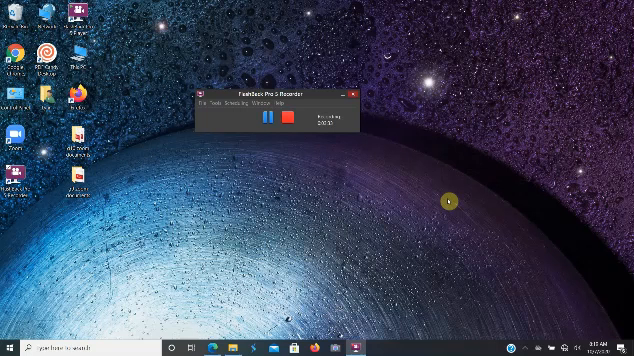
mouse_move(460, 200)
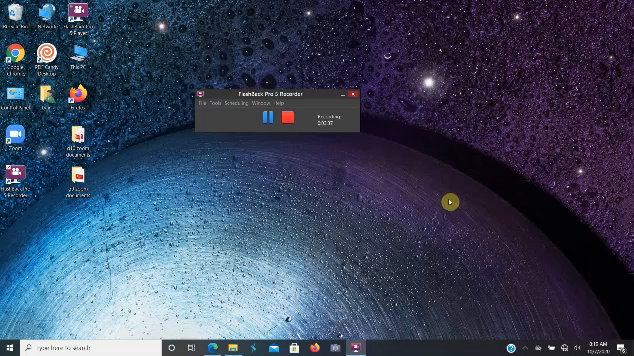